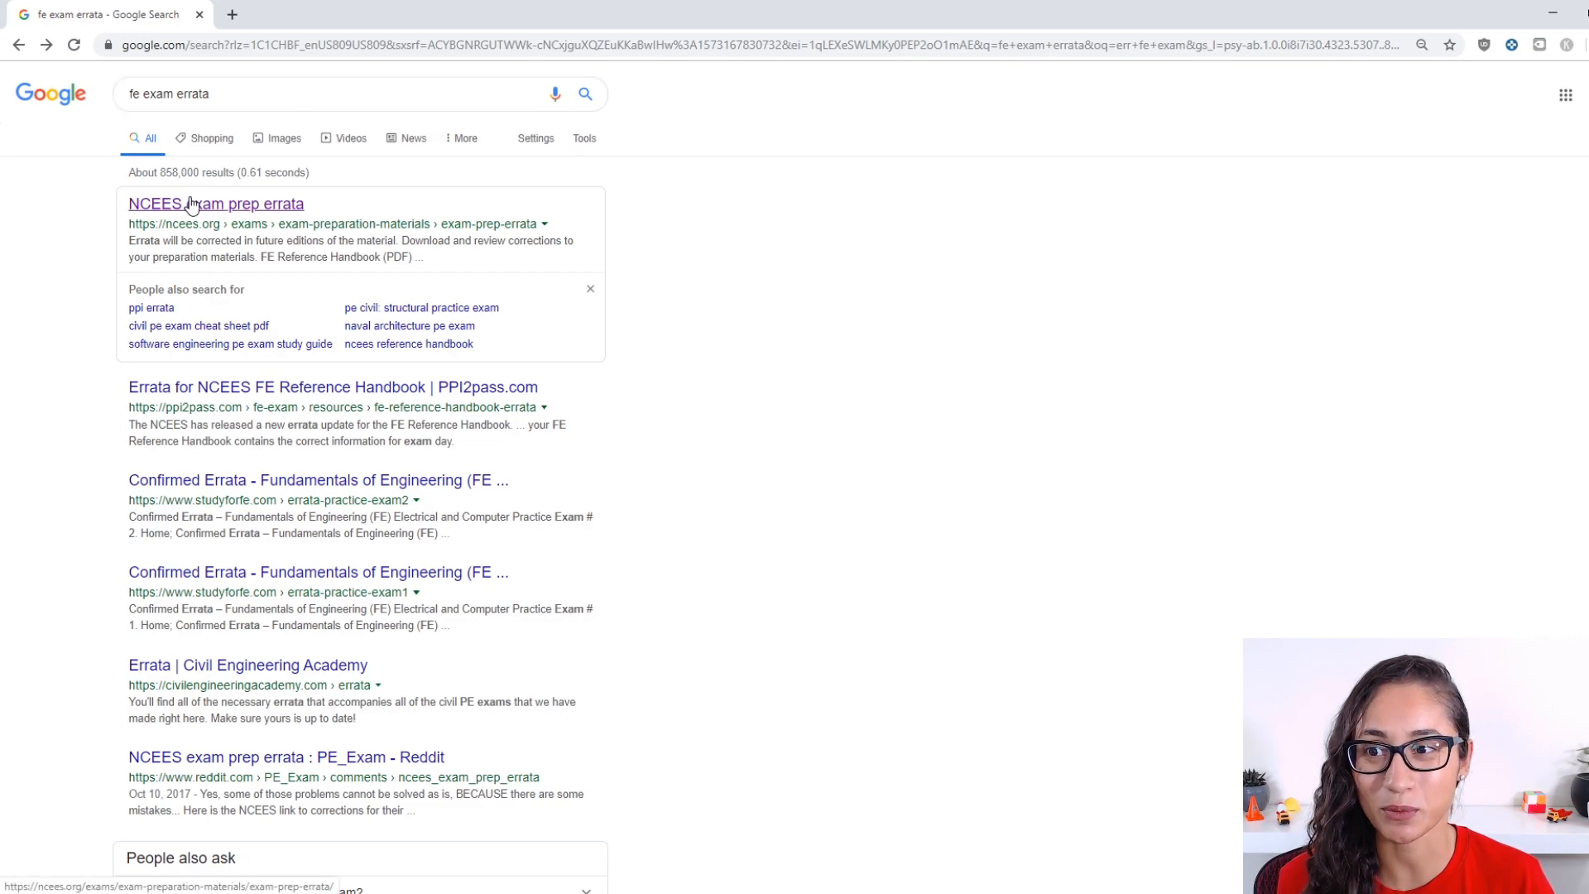
Step: Open the 'NCEES exam prep errata' search result on ncees.org
left_click(216, 203)
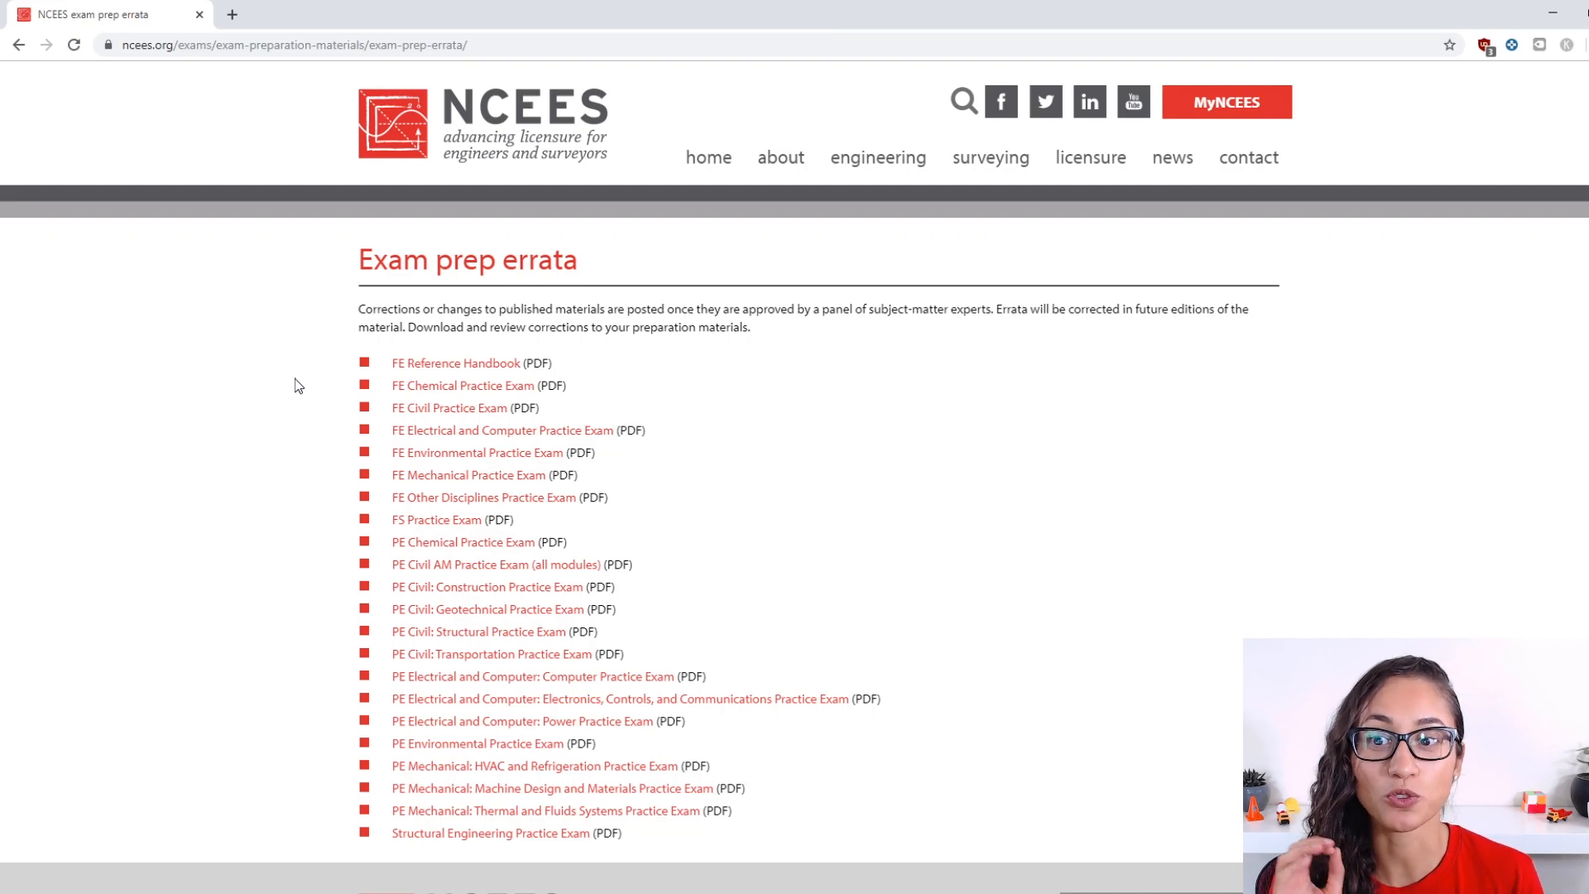
mouse_move(505, 385)
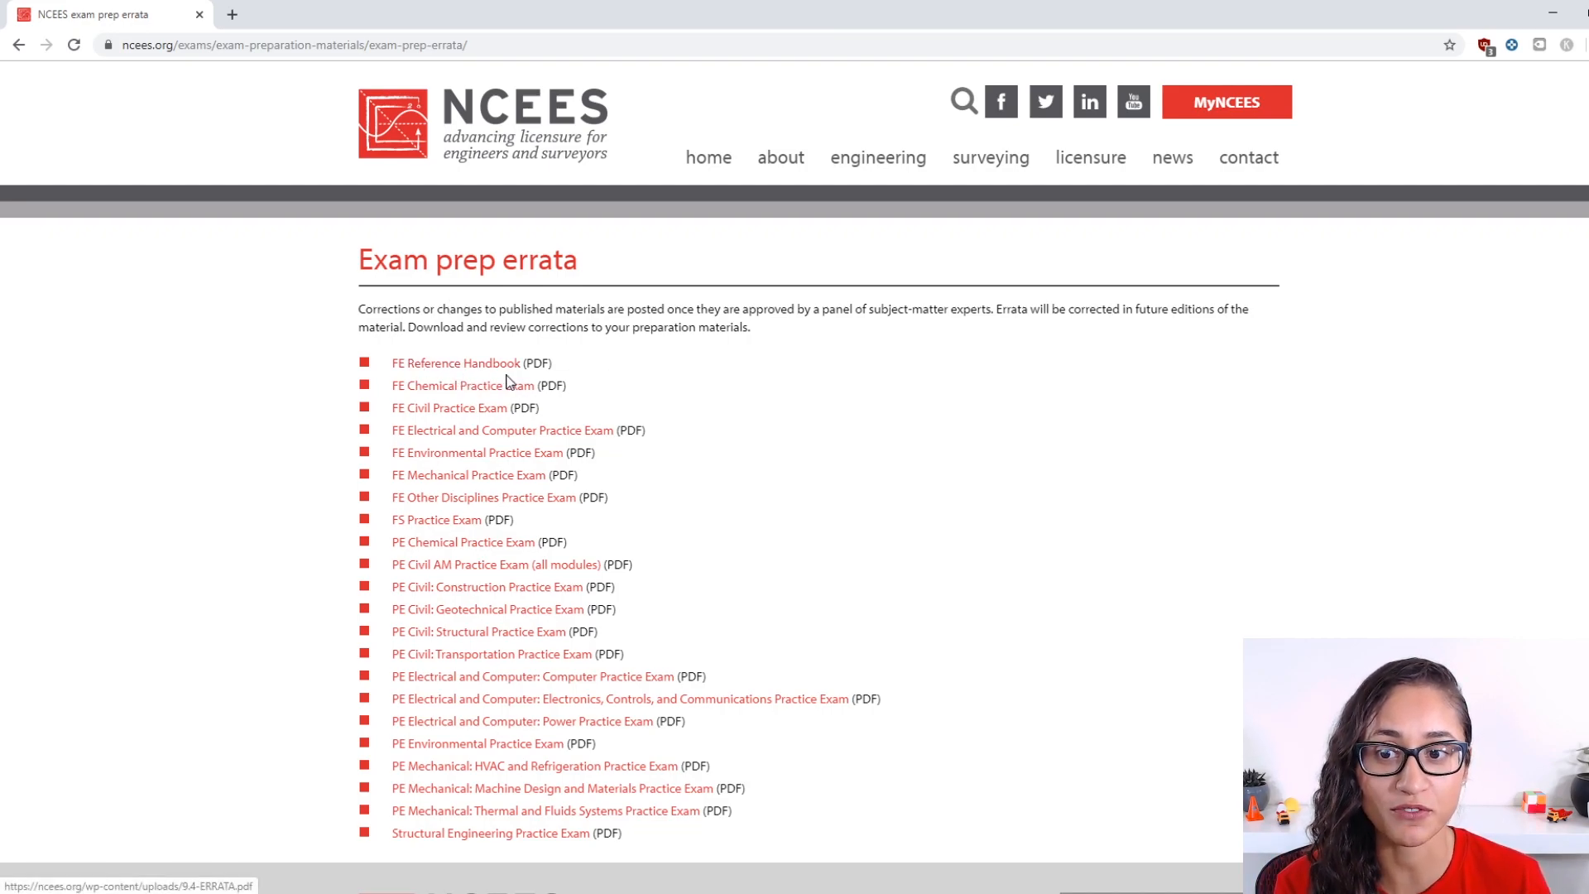
mouse_move(611, 381)
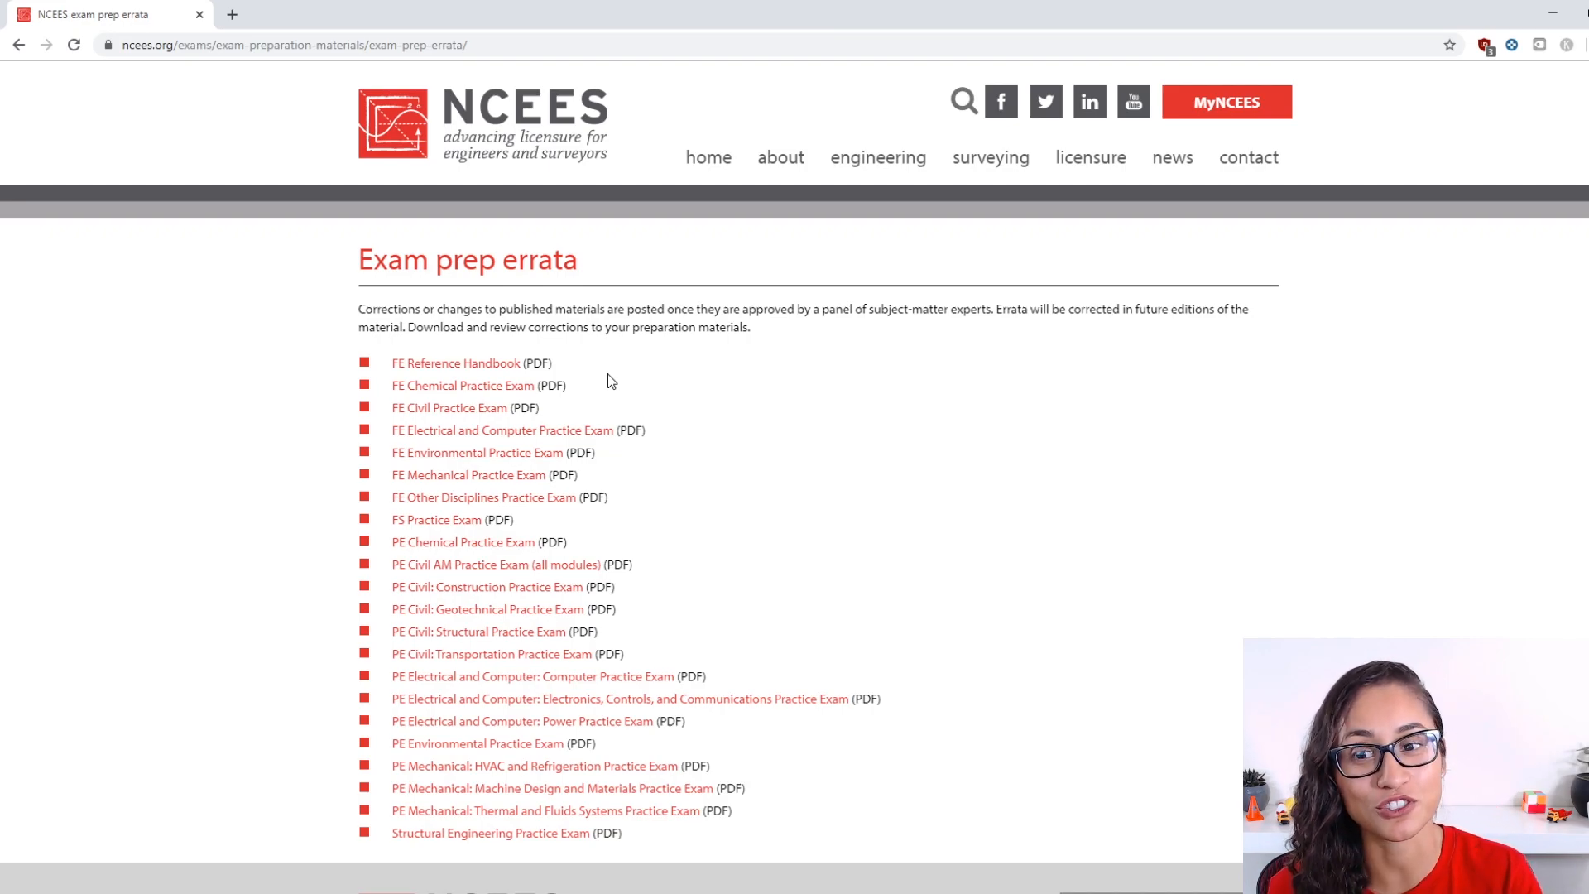
mouse_move(402, 434)
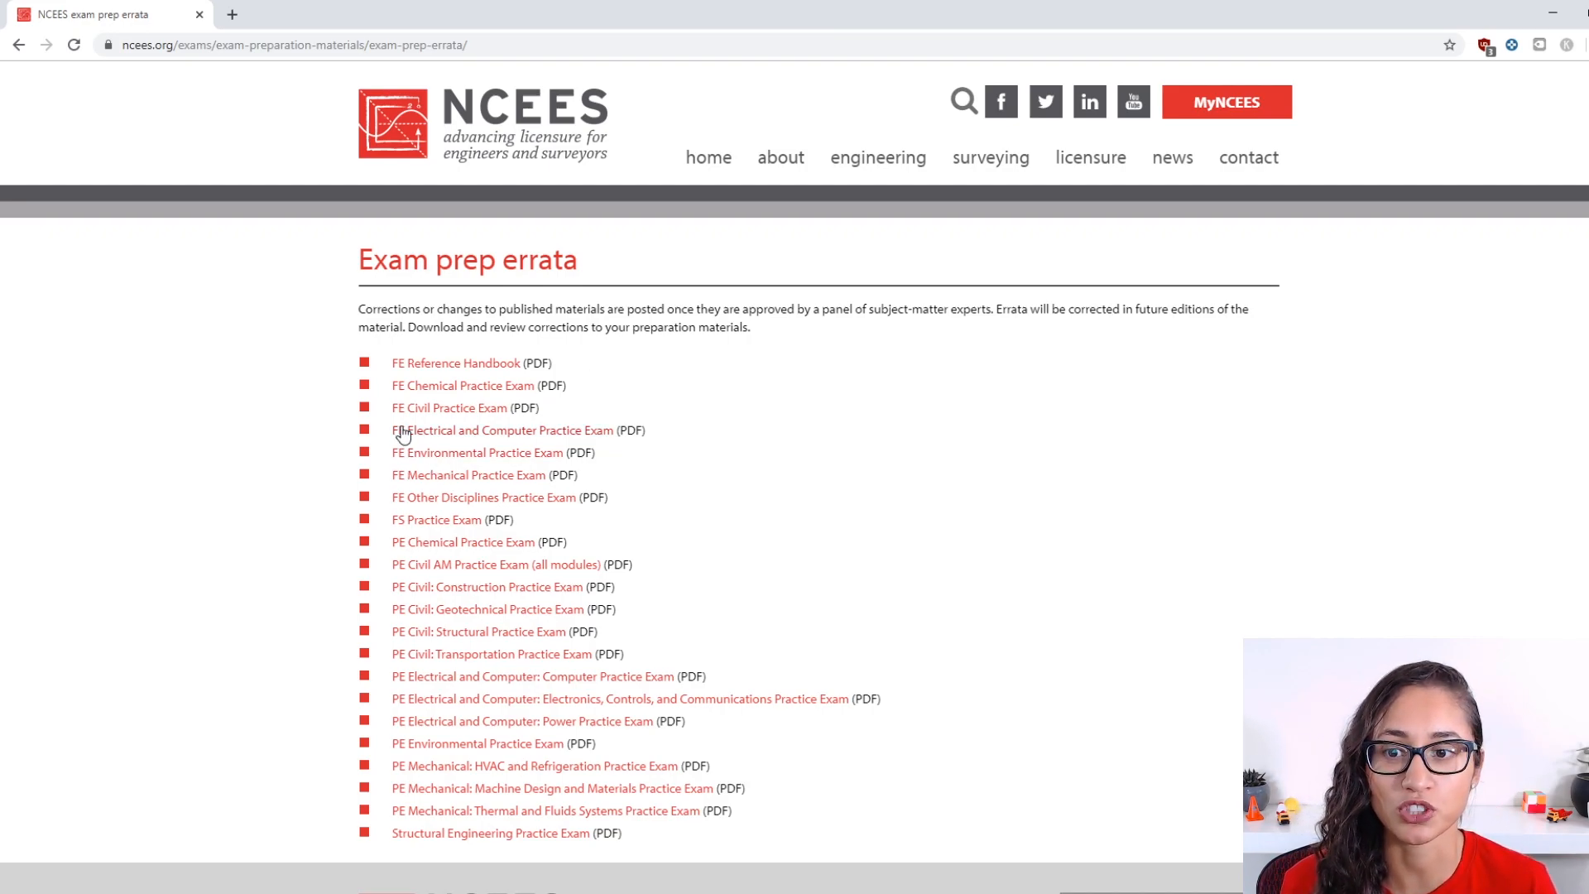
mouse_move(449, 407)
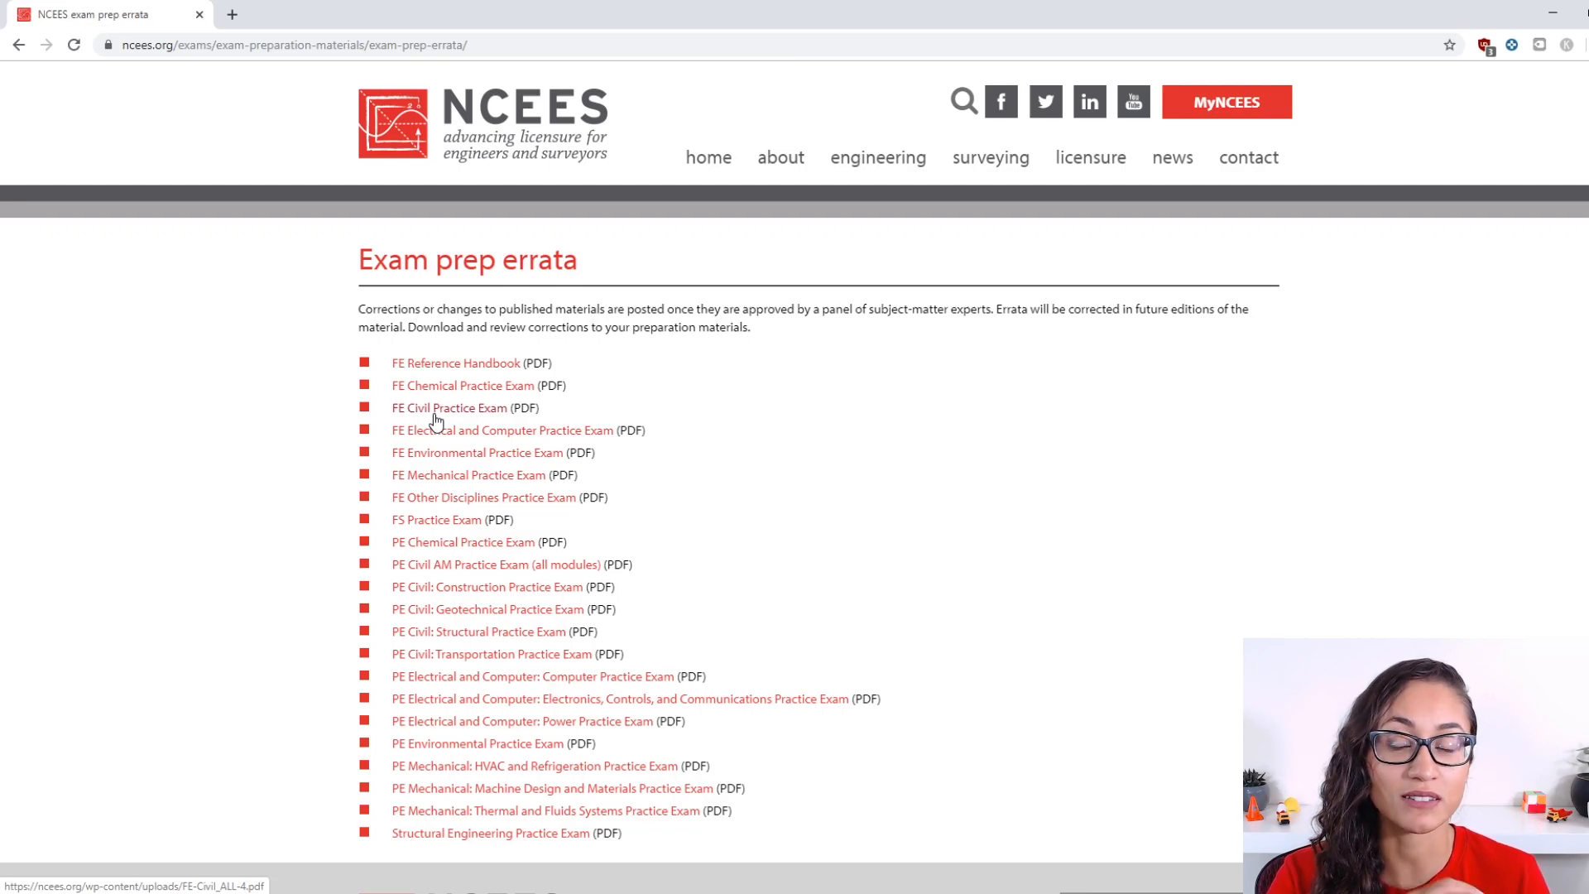
Step: Open the FE Civil Practice Exam errata PDF and scroll through its correction pages
left_click(448, 407)
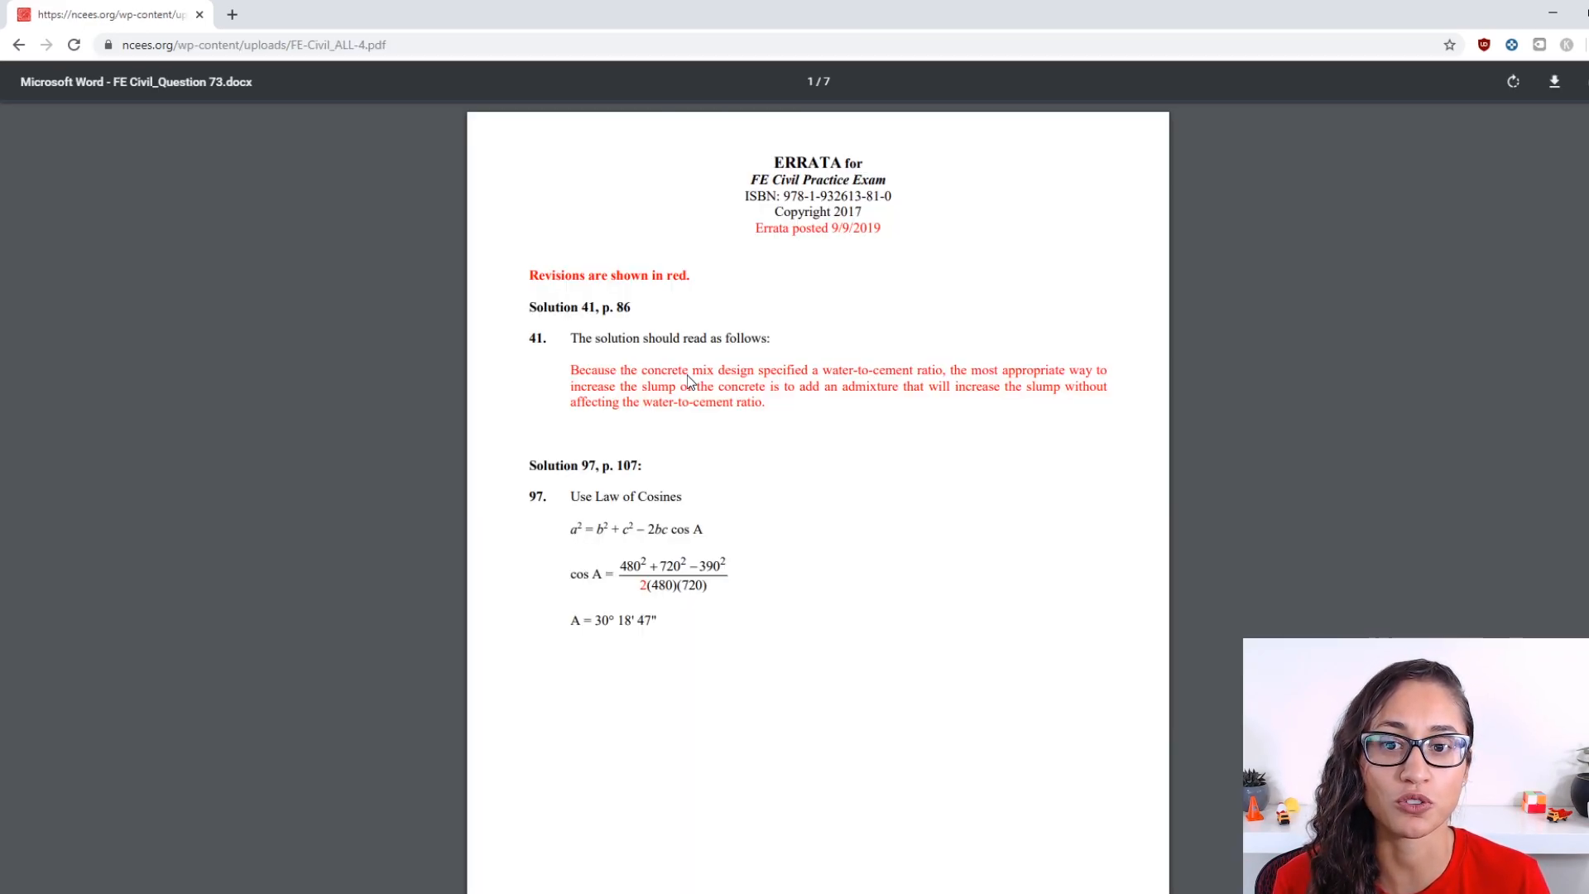
double_click(579, 307)
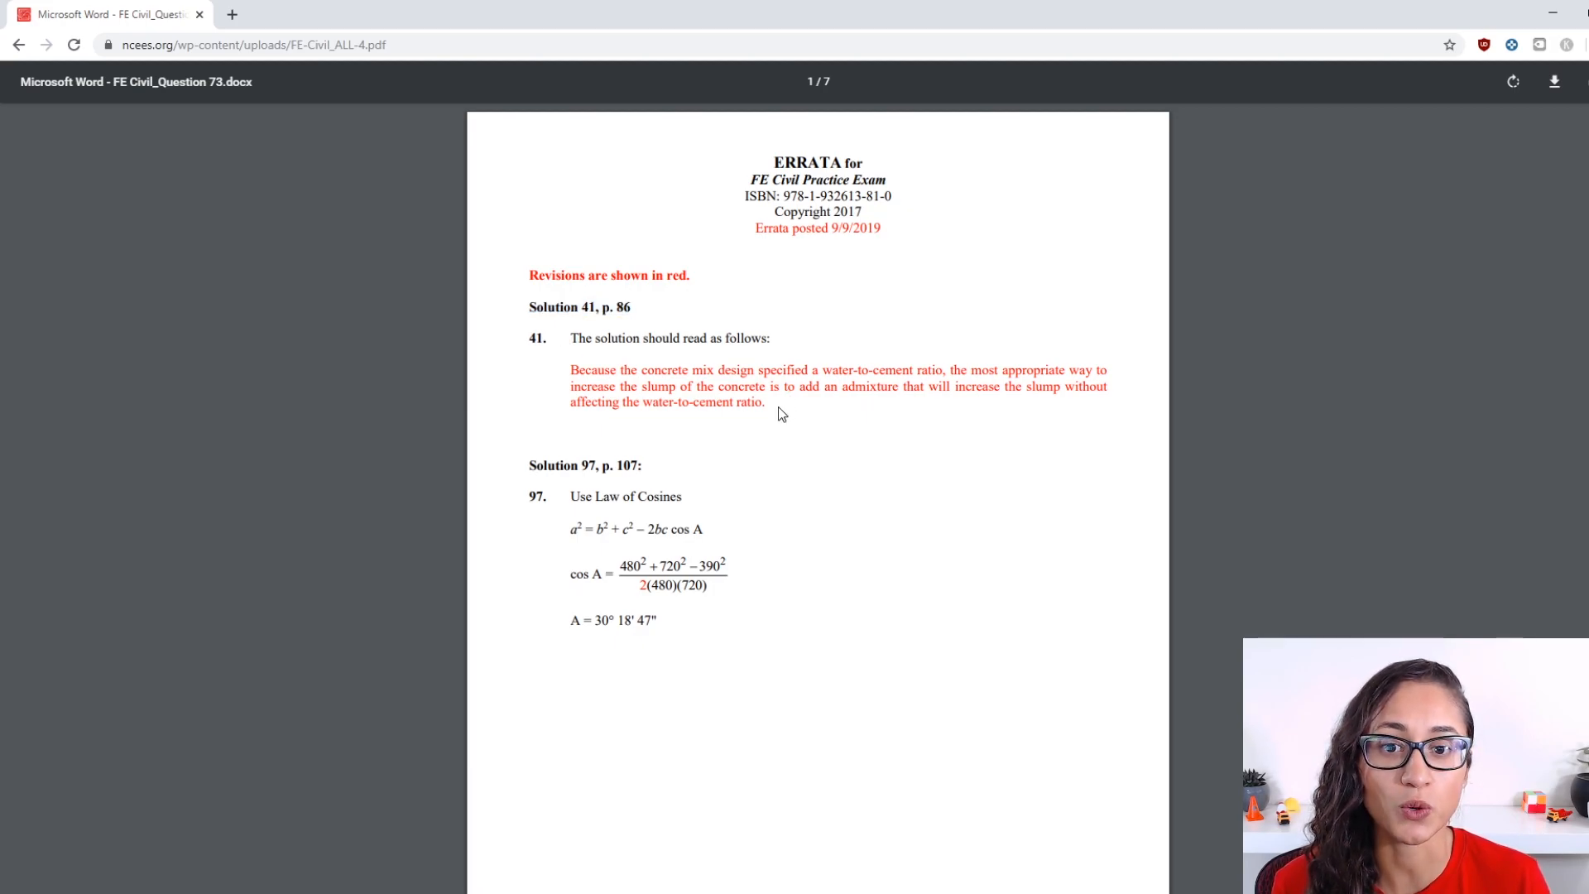
mouse_move(595, 366)
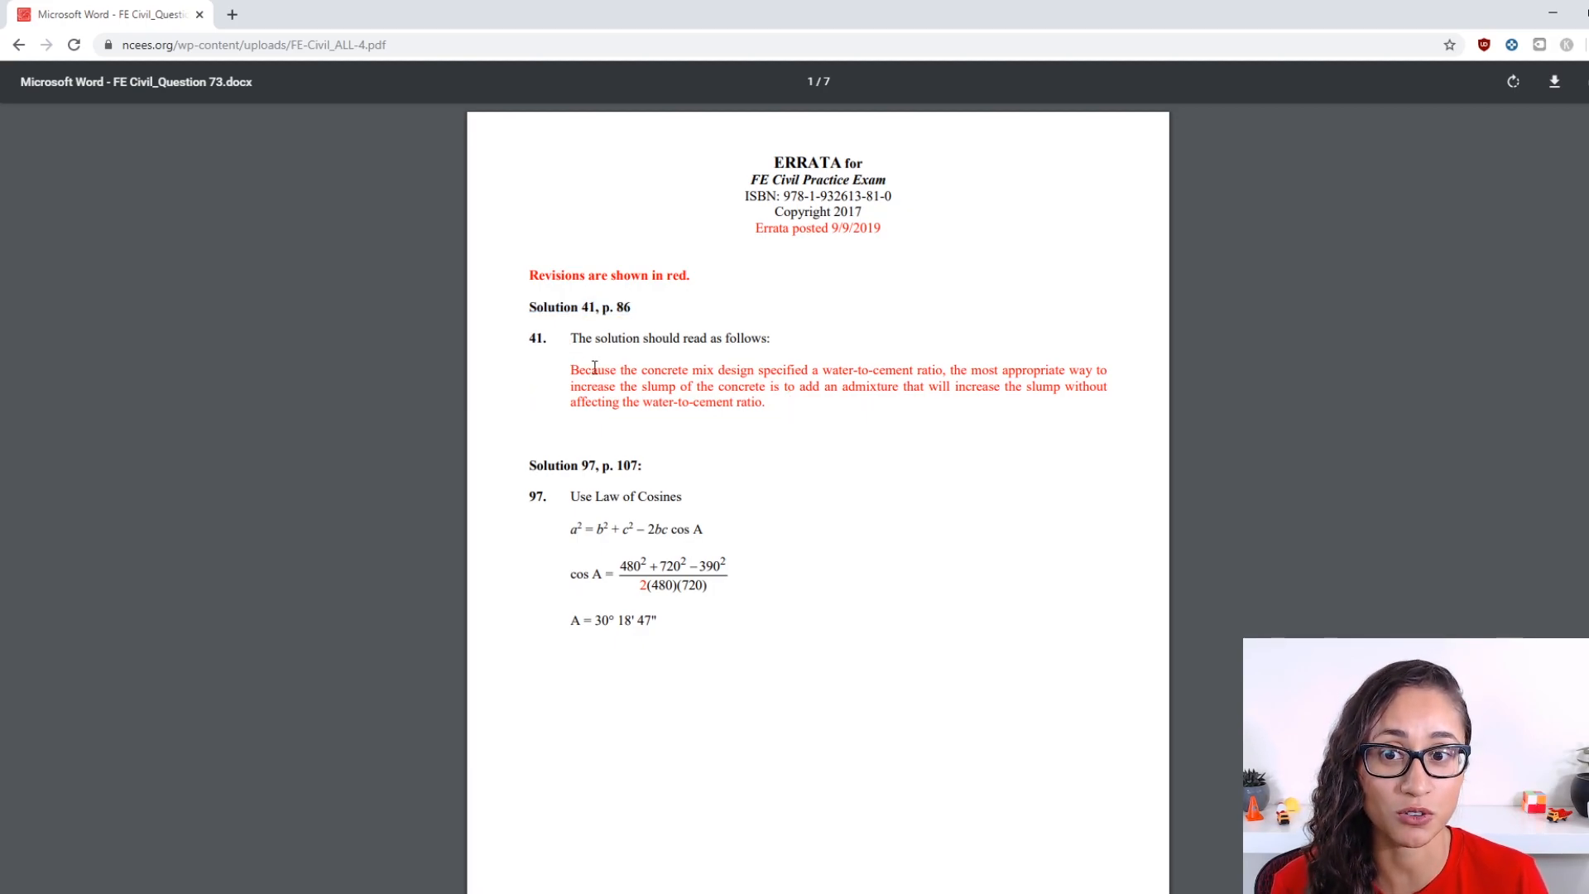
scroll("down", 3)
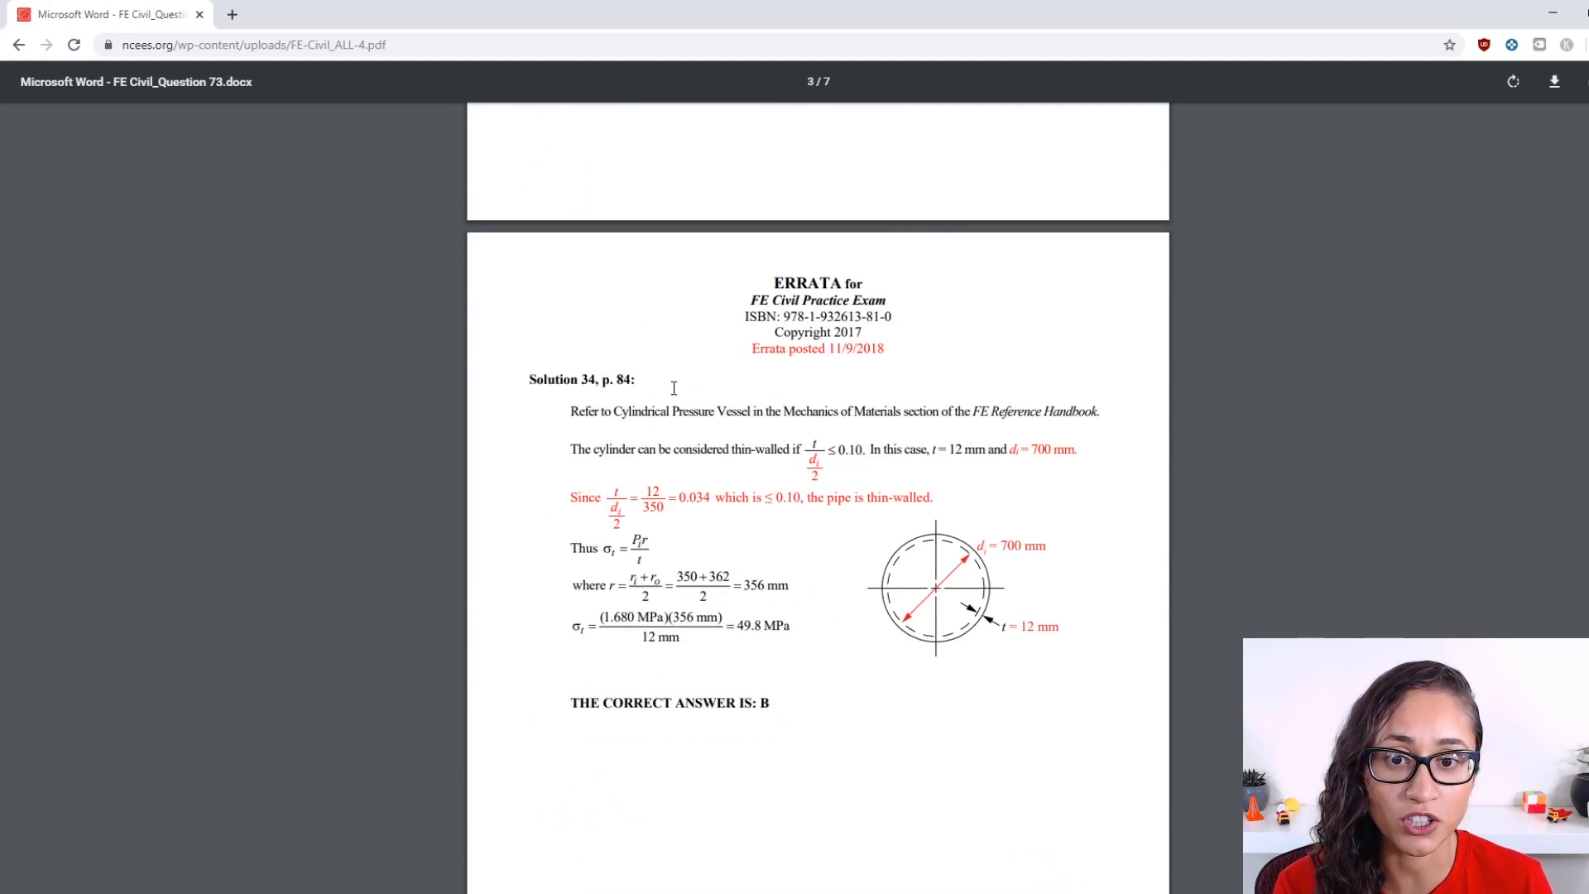
scroll("down", 3)
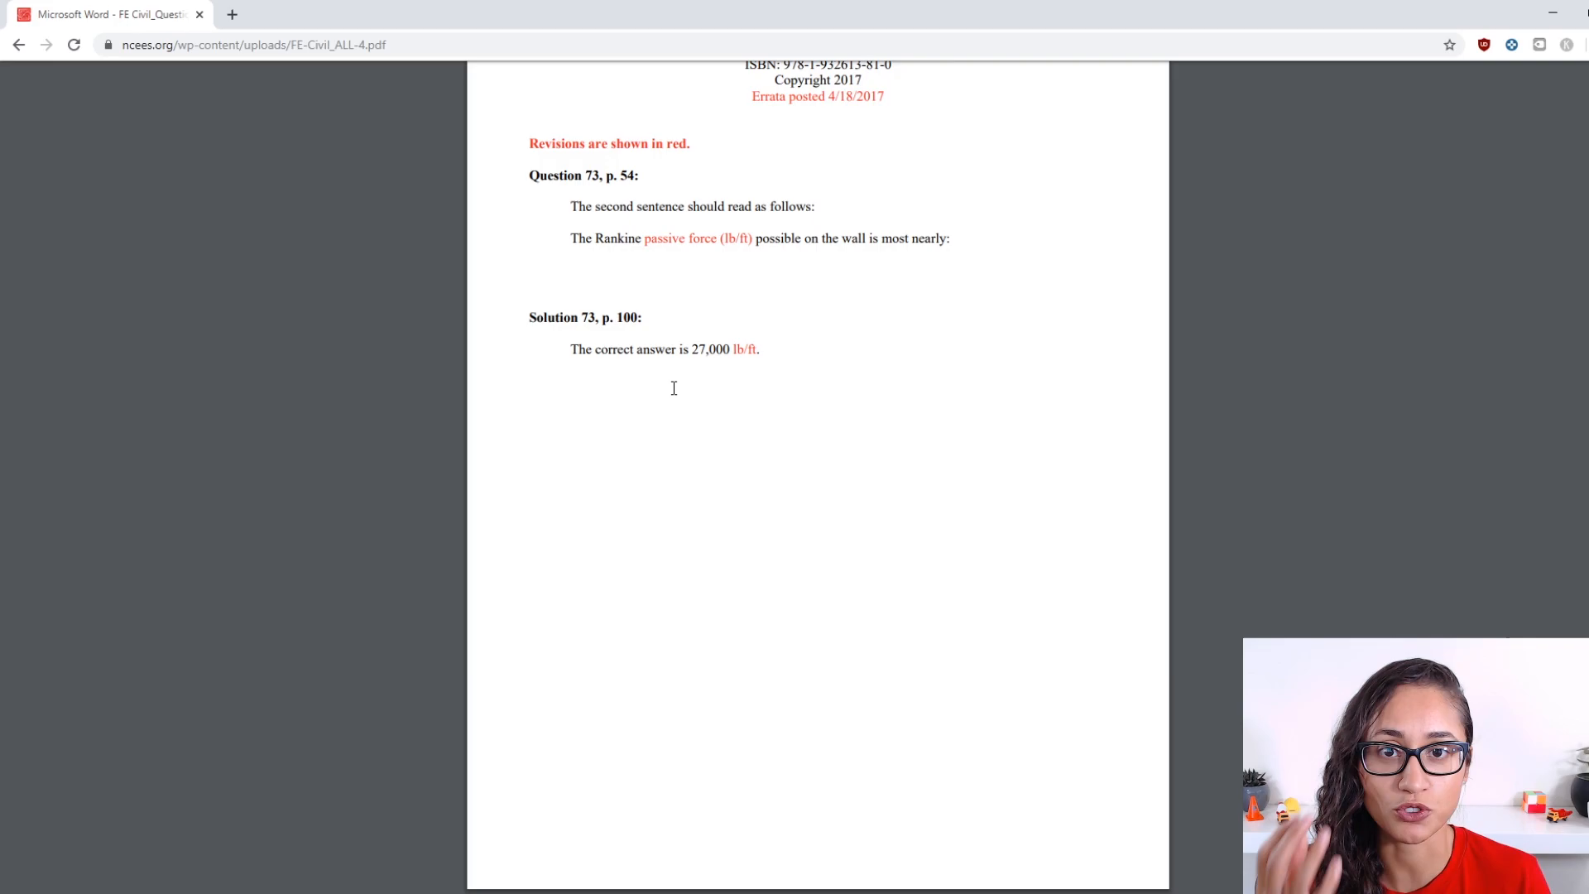
scroll("down", 3)
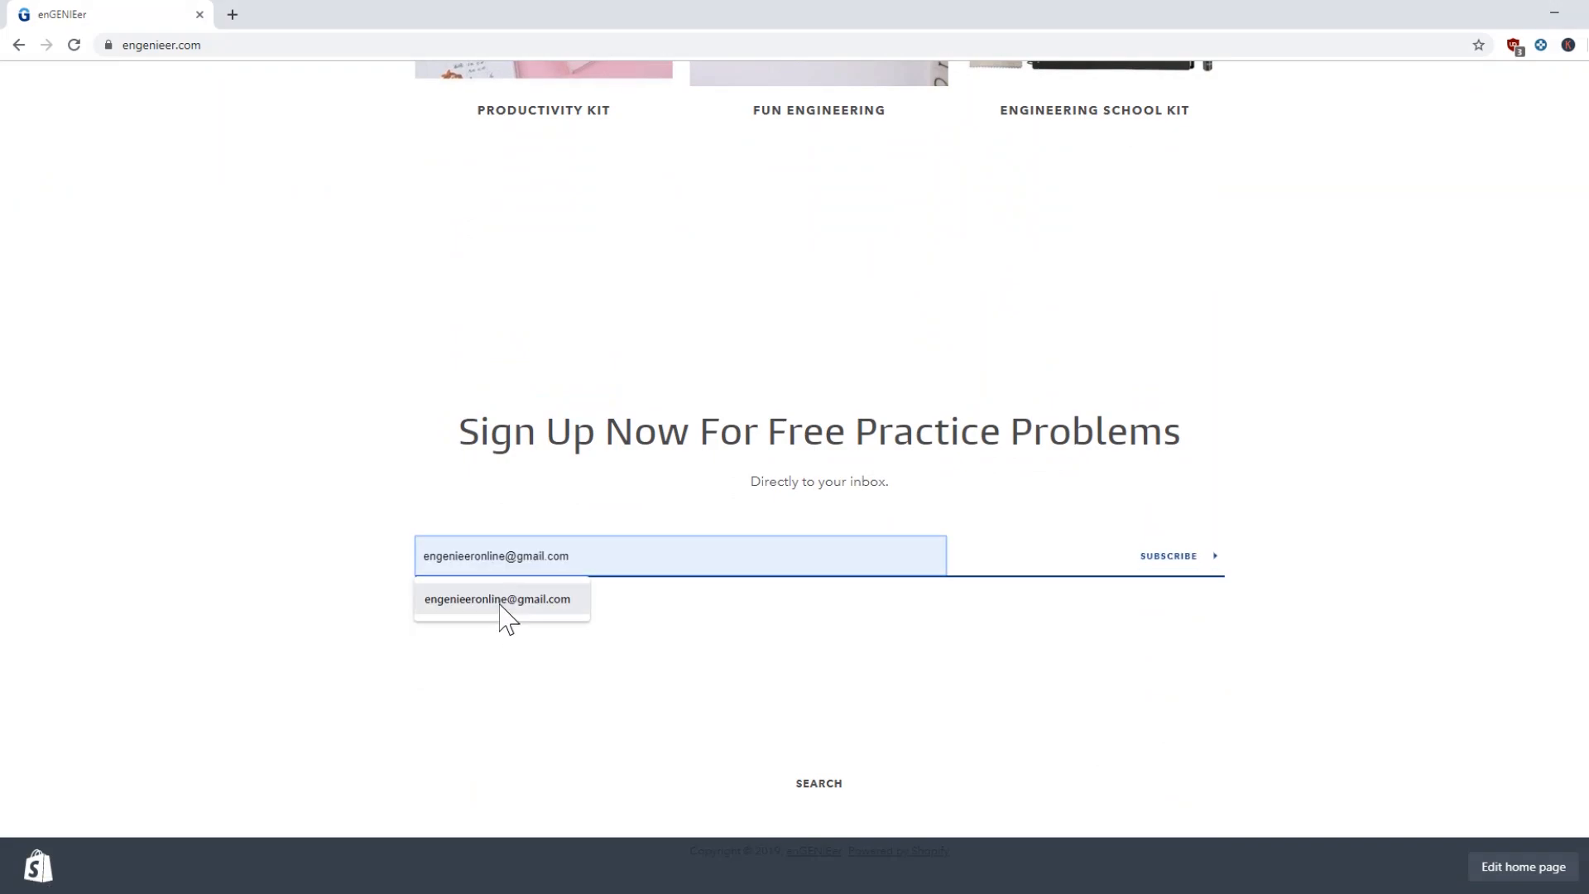
Step: Subscribe to enGENIEer's free practice problems, reaching the reCAPTCHA check
left_click(1168, 555)
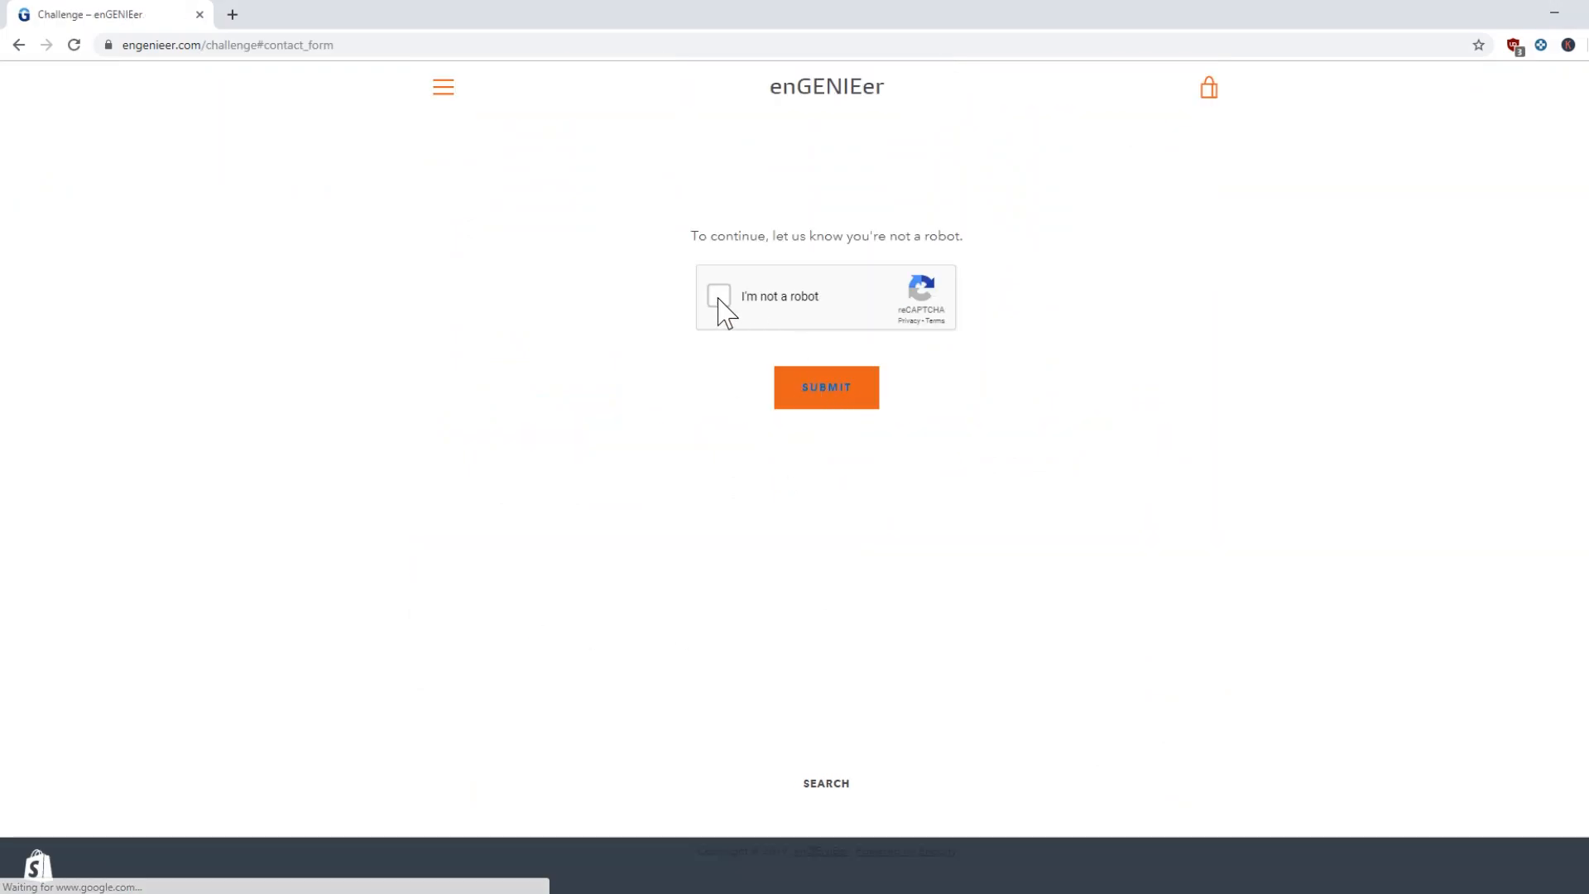